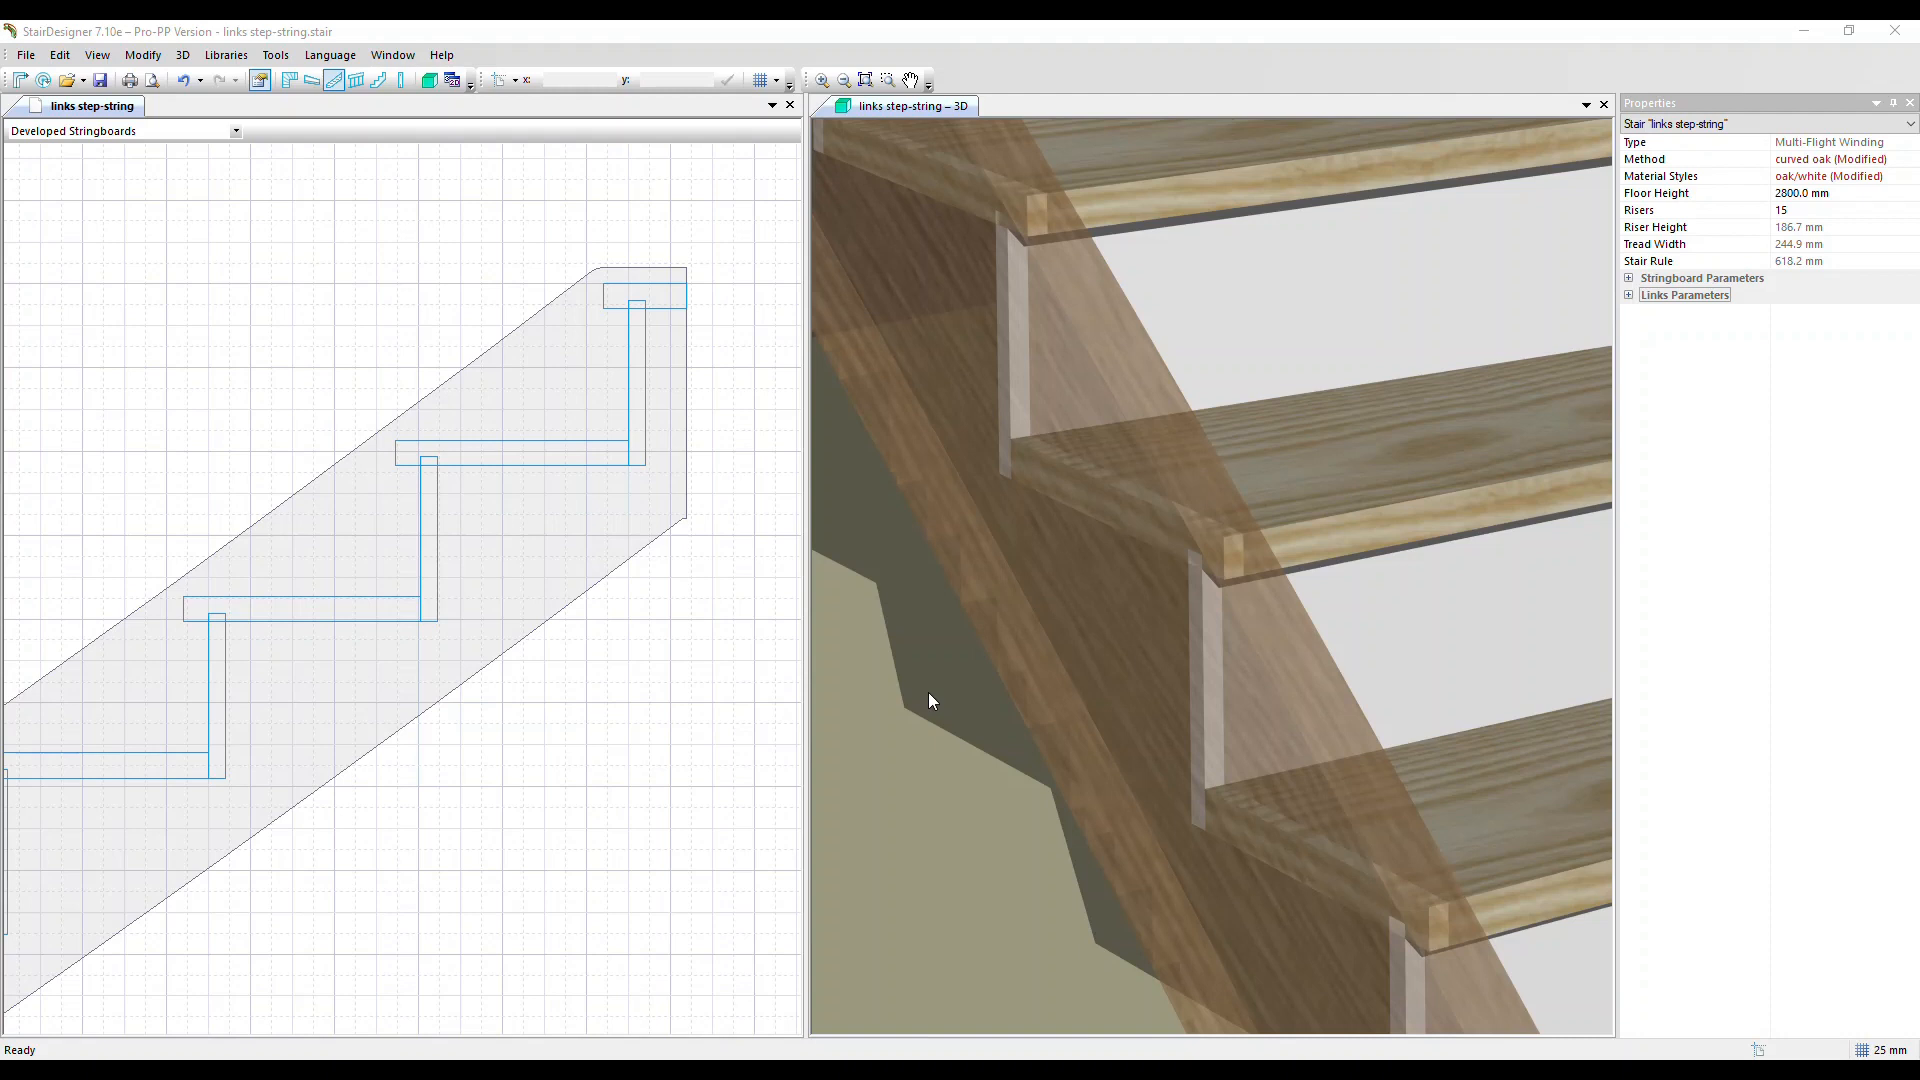
# Select the stair and expand its Links Parameters showing stringboard link, riser and wedging settings.
pyautogui.click(478, 574)
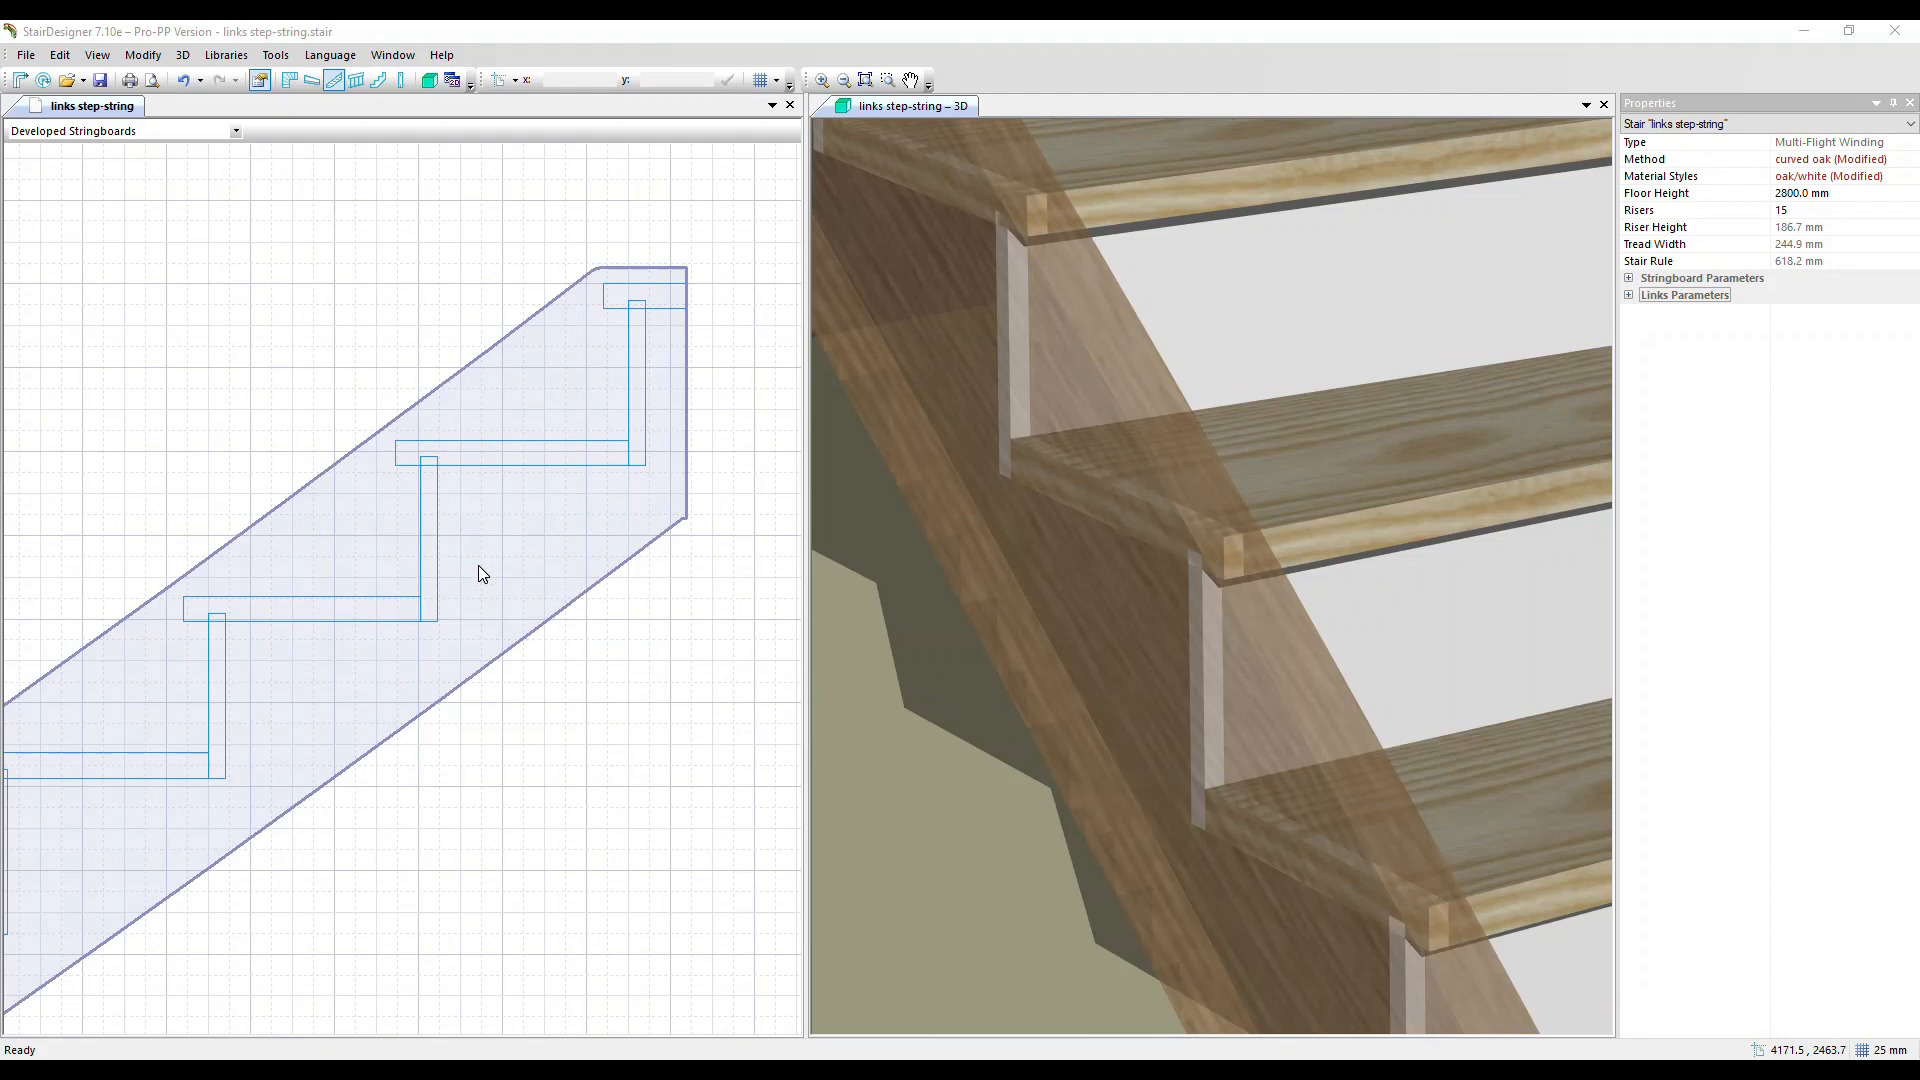
pyautogui.click(334, 80)
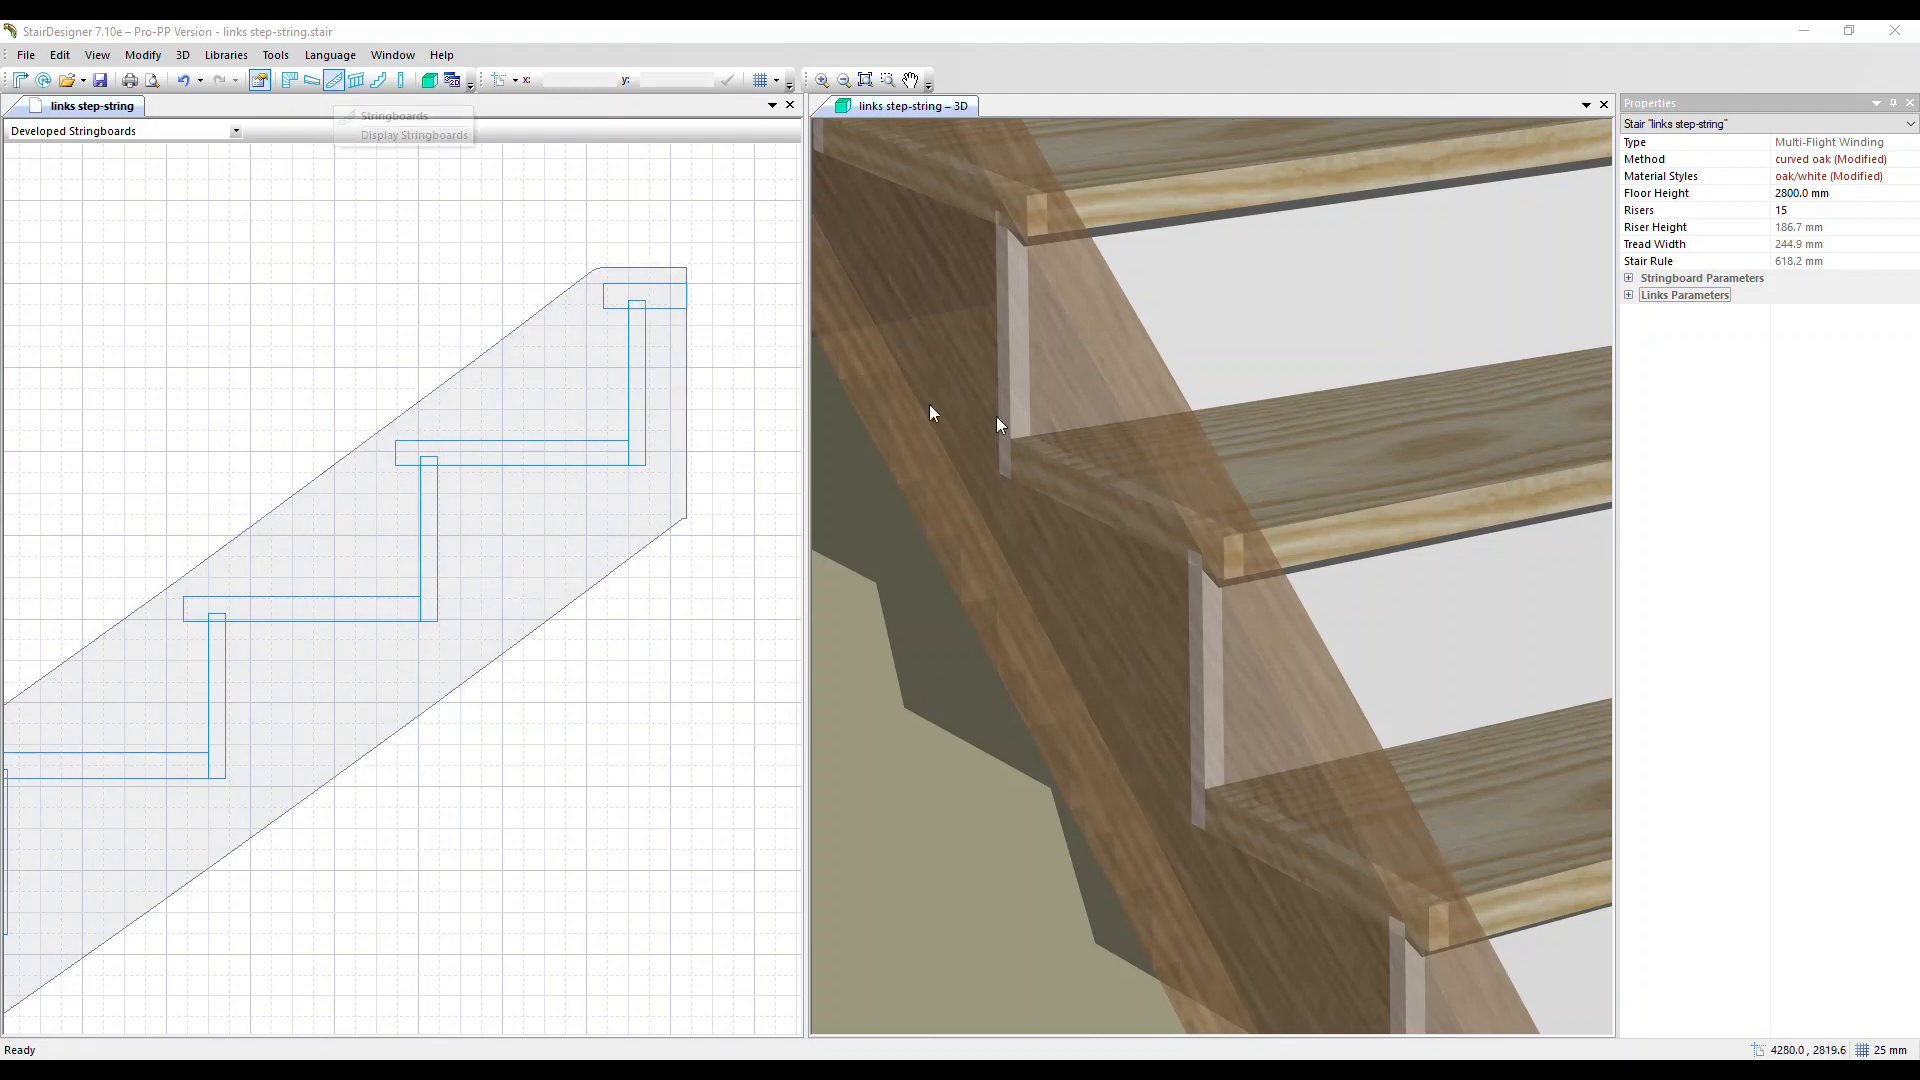
pyautogui.click(1627, 296)
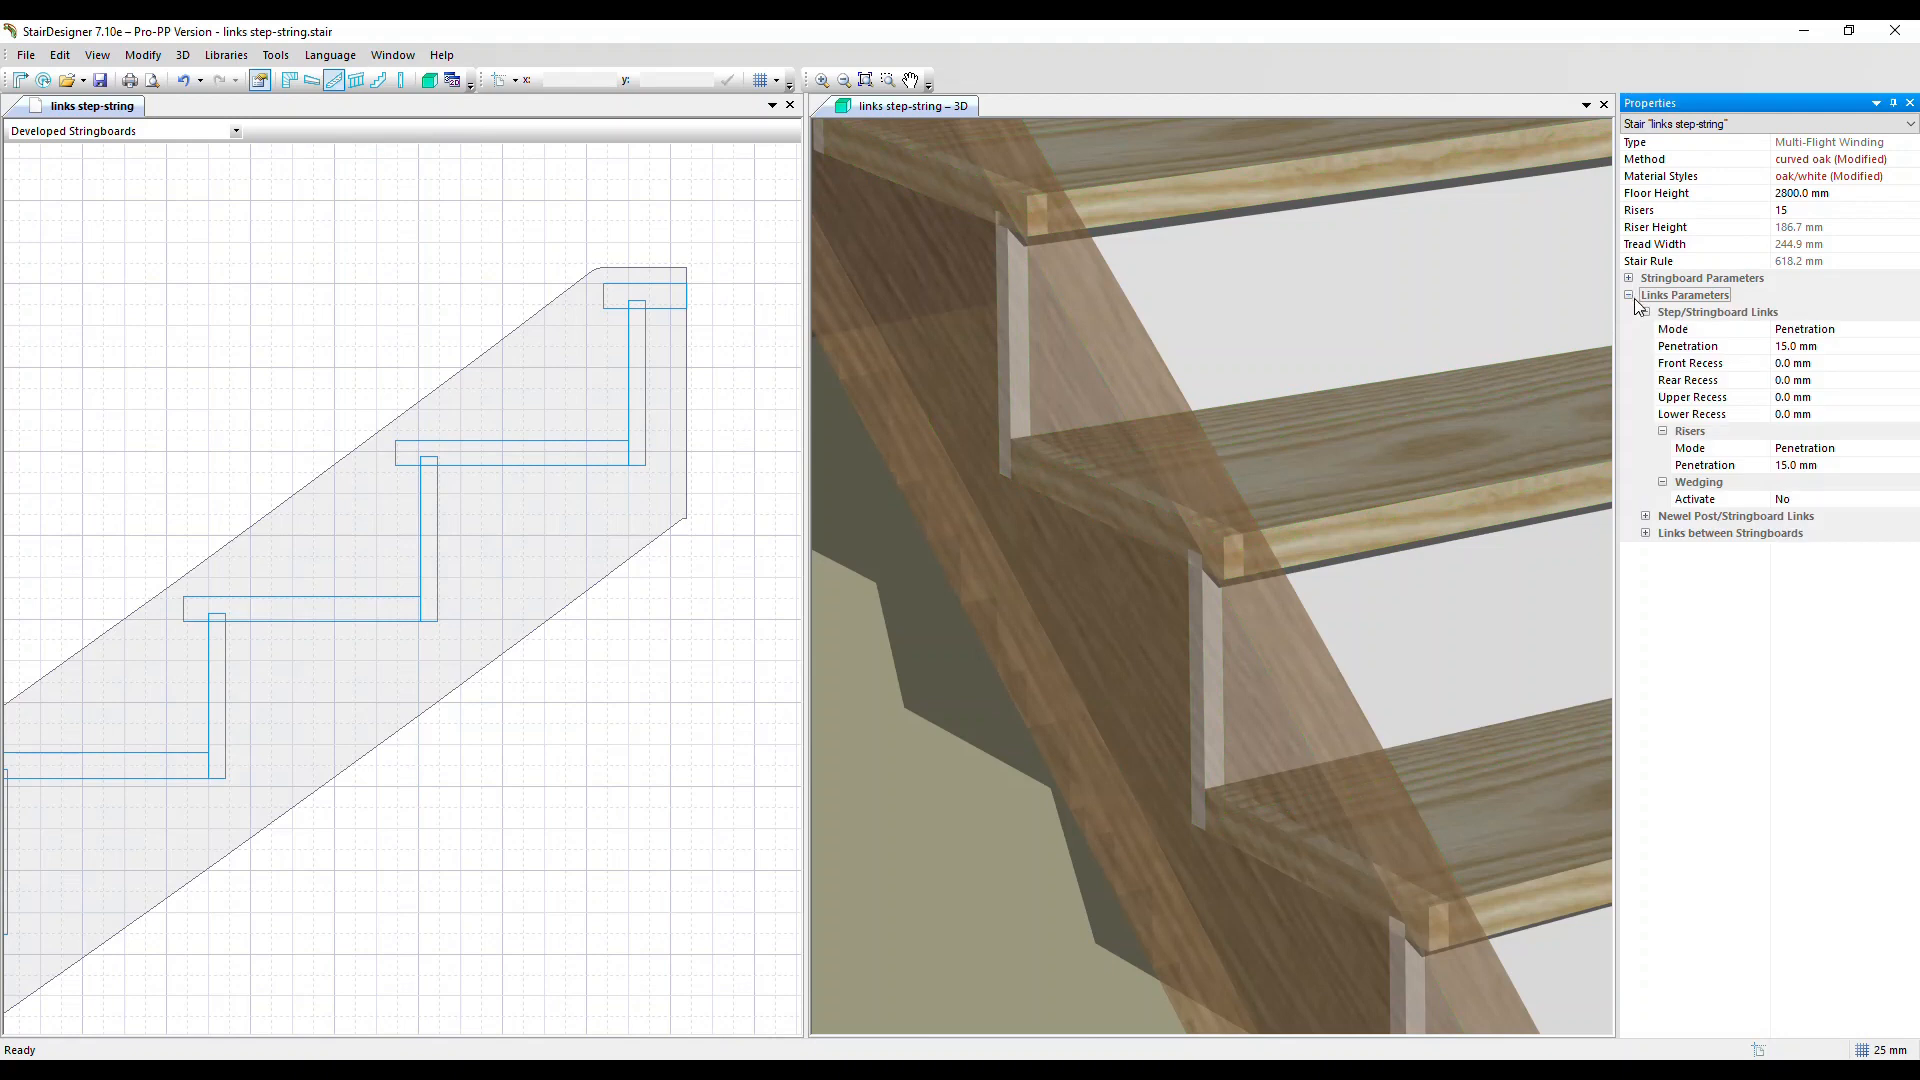
pyautogui.moveTo(1771, 320)
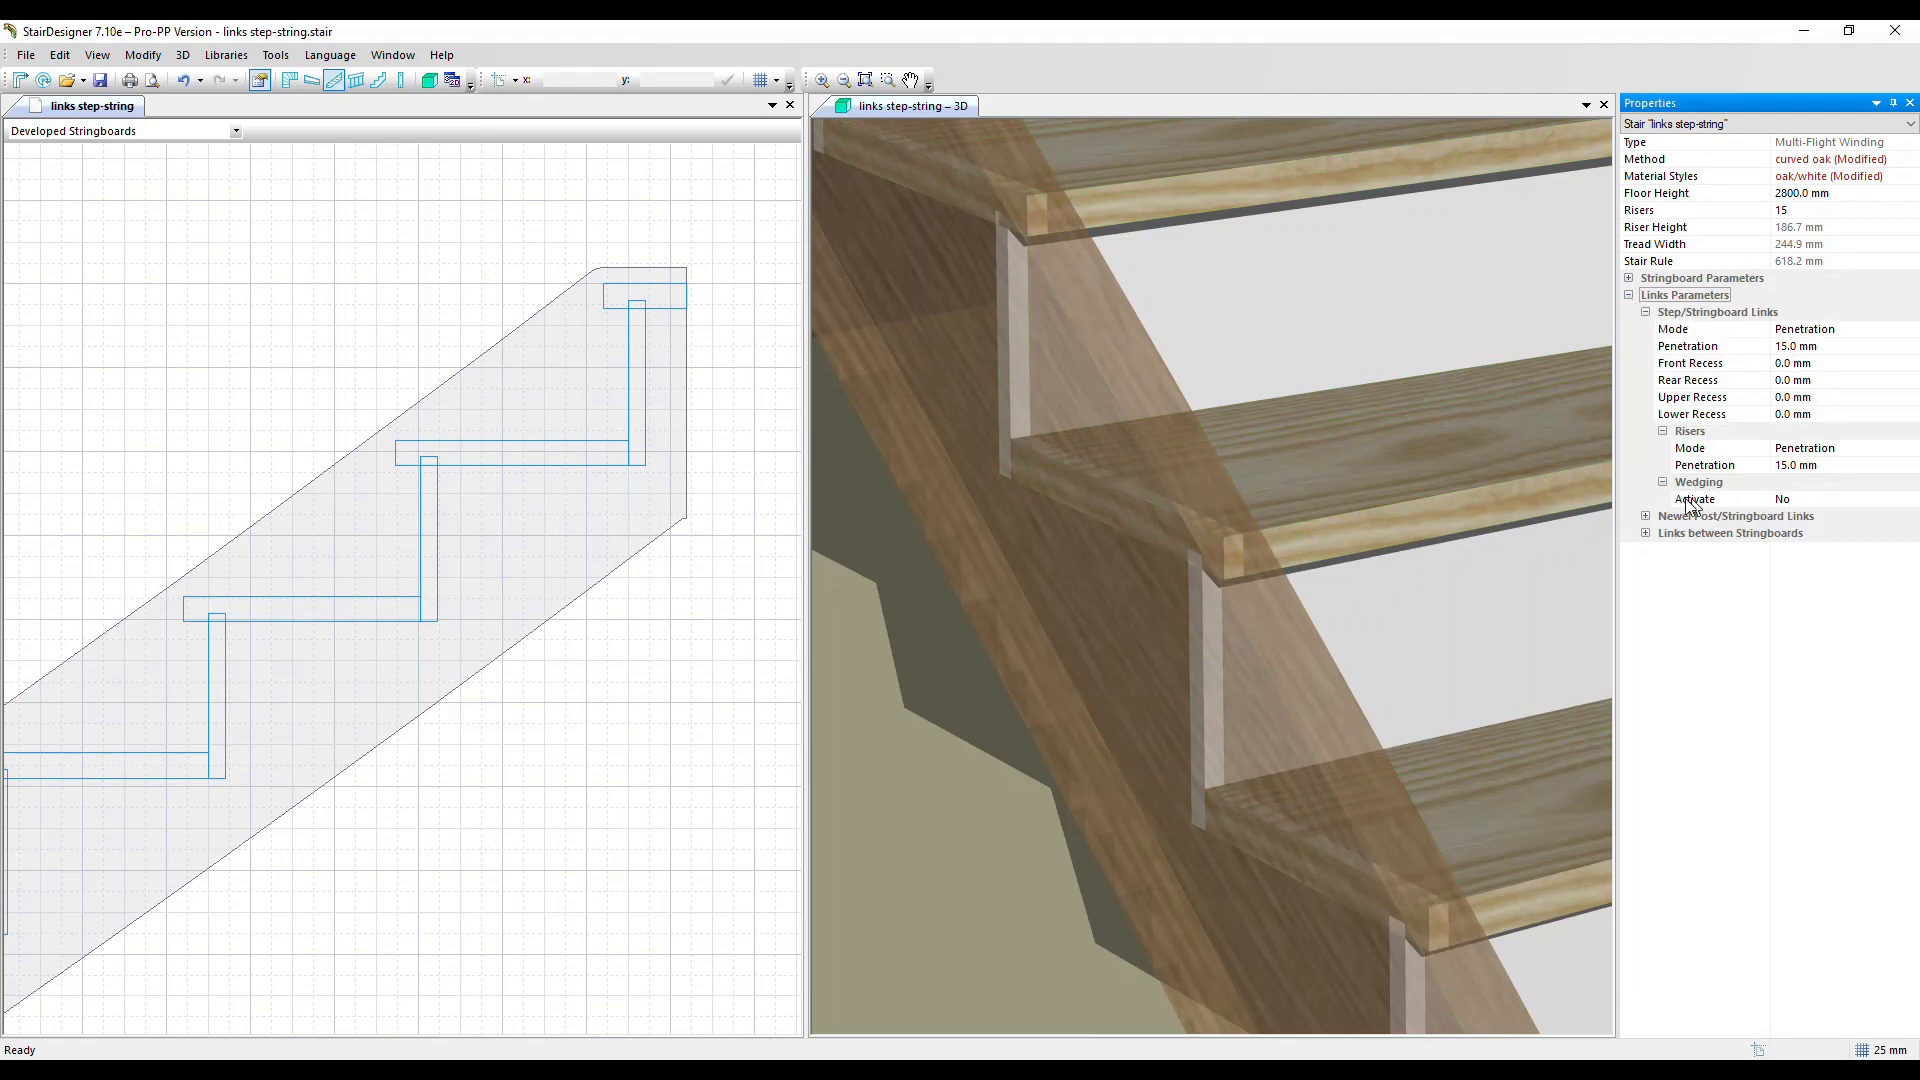
# Reveal the Yes/No choices for the Wedging Activate setting.
pyautogui.click(1836, 497)
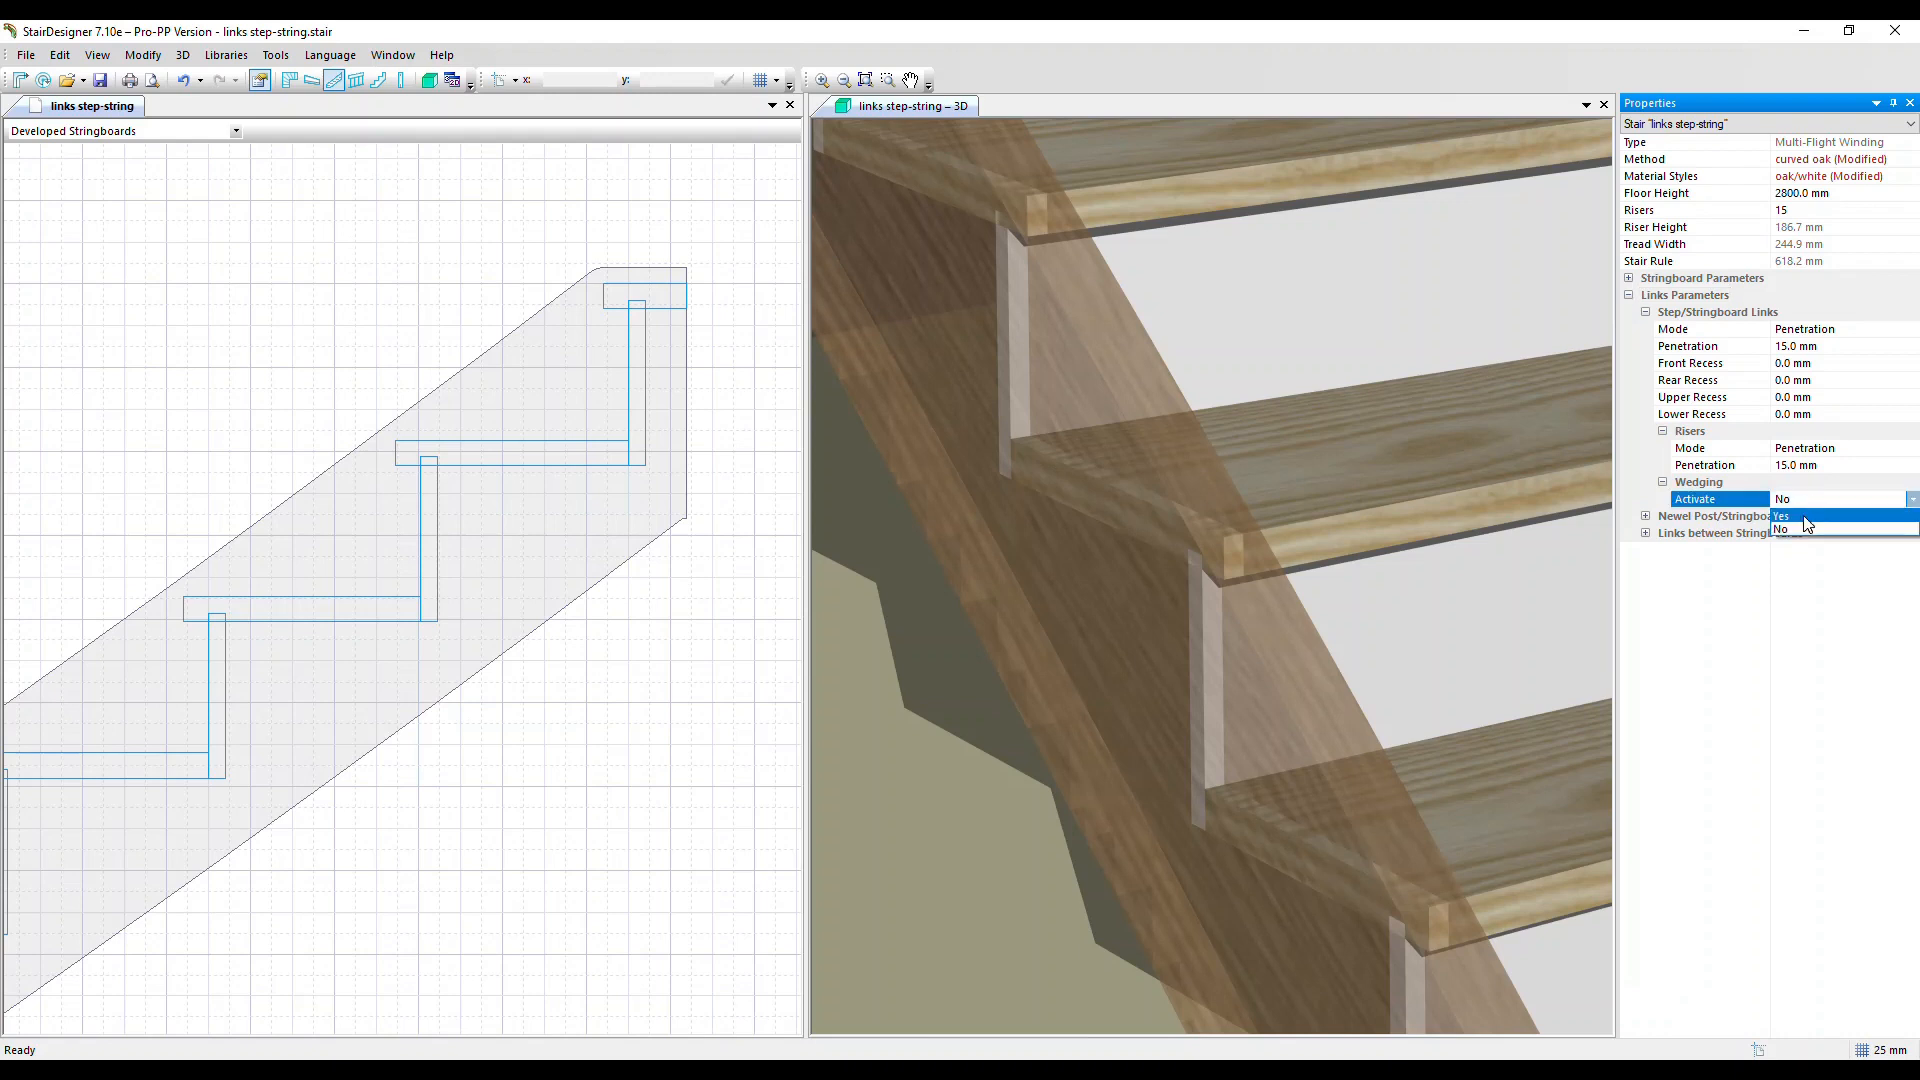
# Set Wedging Activate to Yes, giving 4° angled step and riser housings.
pyautogui.click(1782, 514)
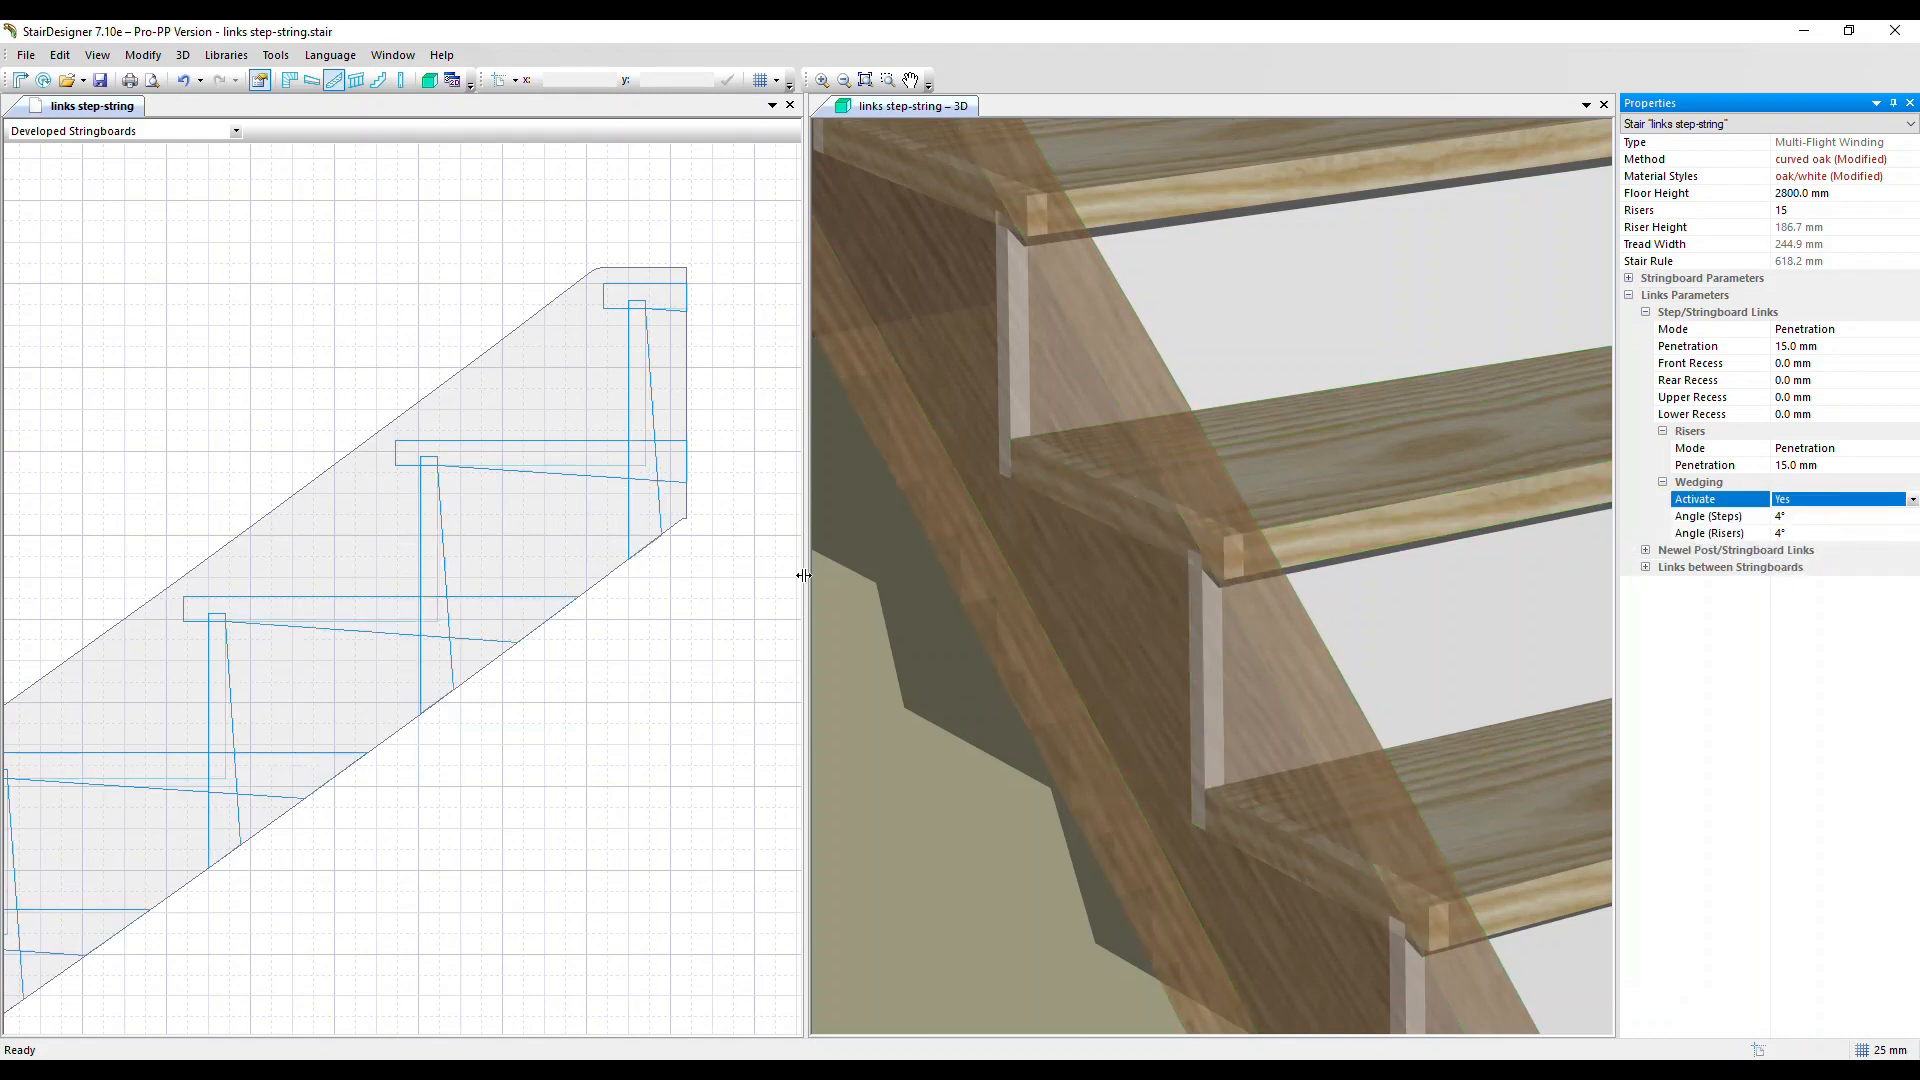
pyautogui.moveTo(426, 467)
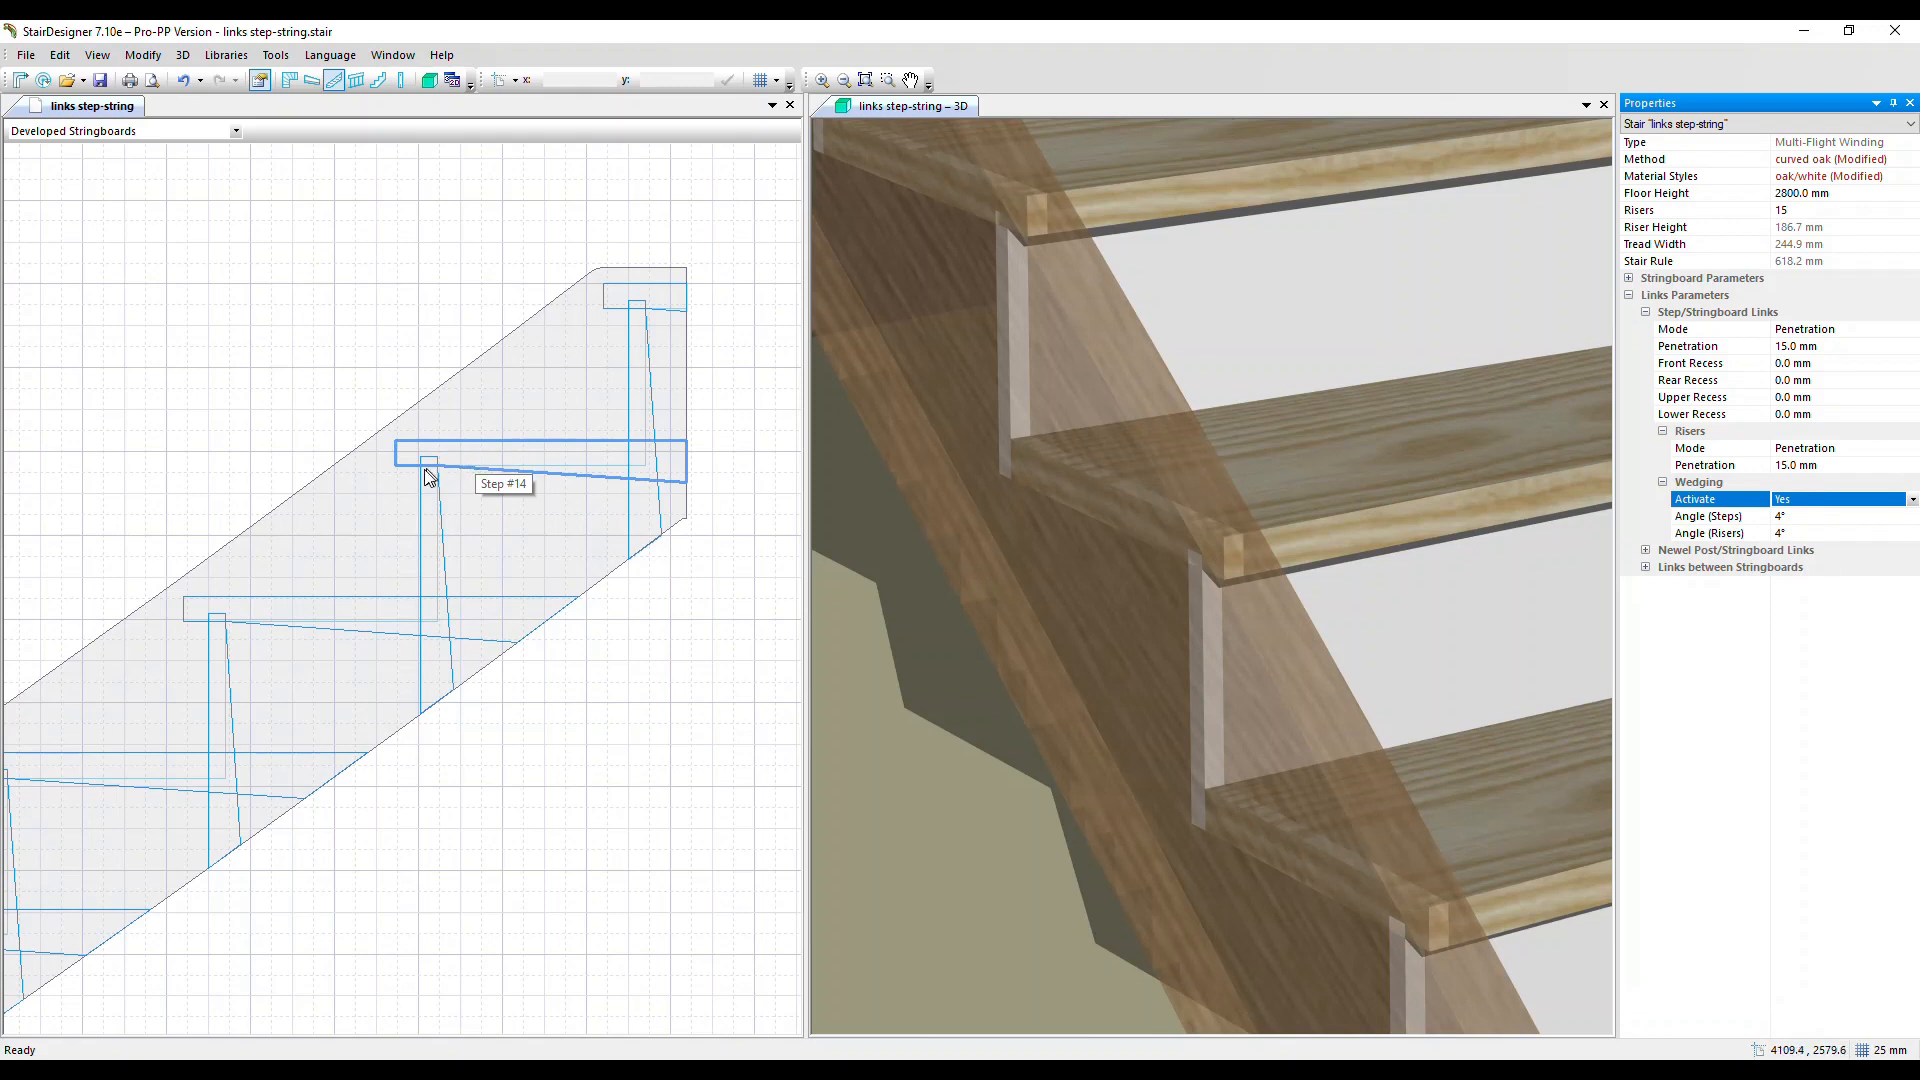
pyautogui.moveTo(428, 574)
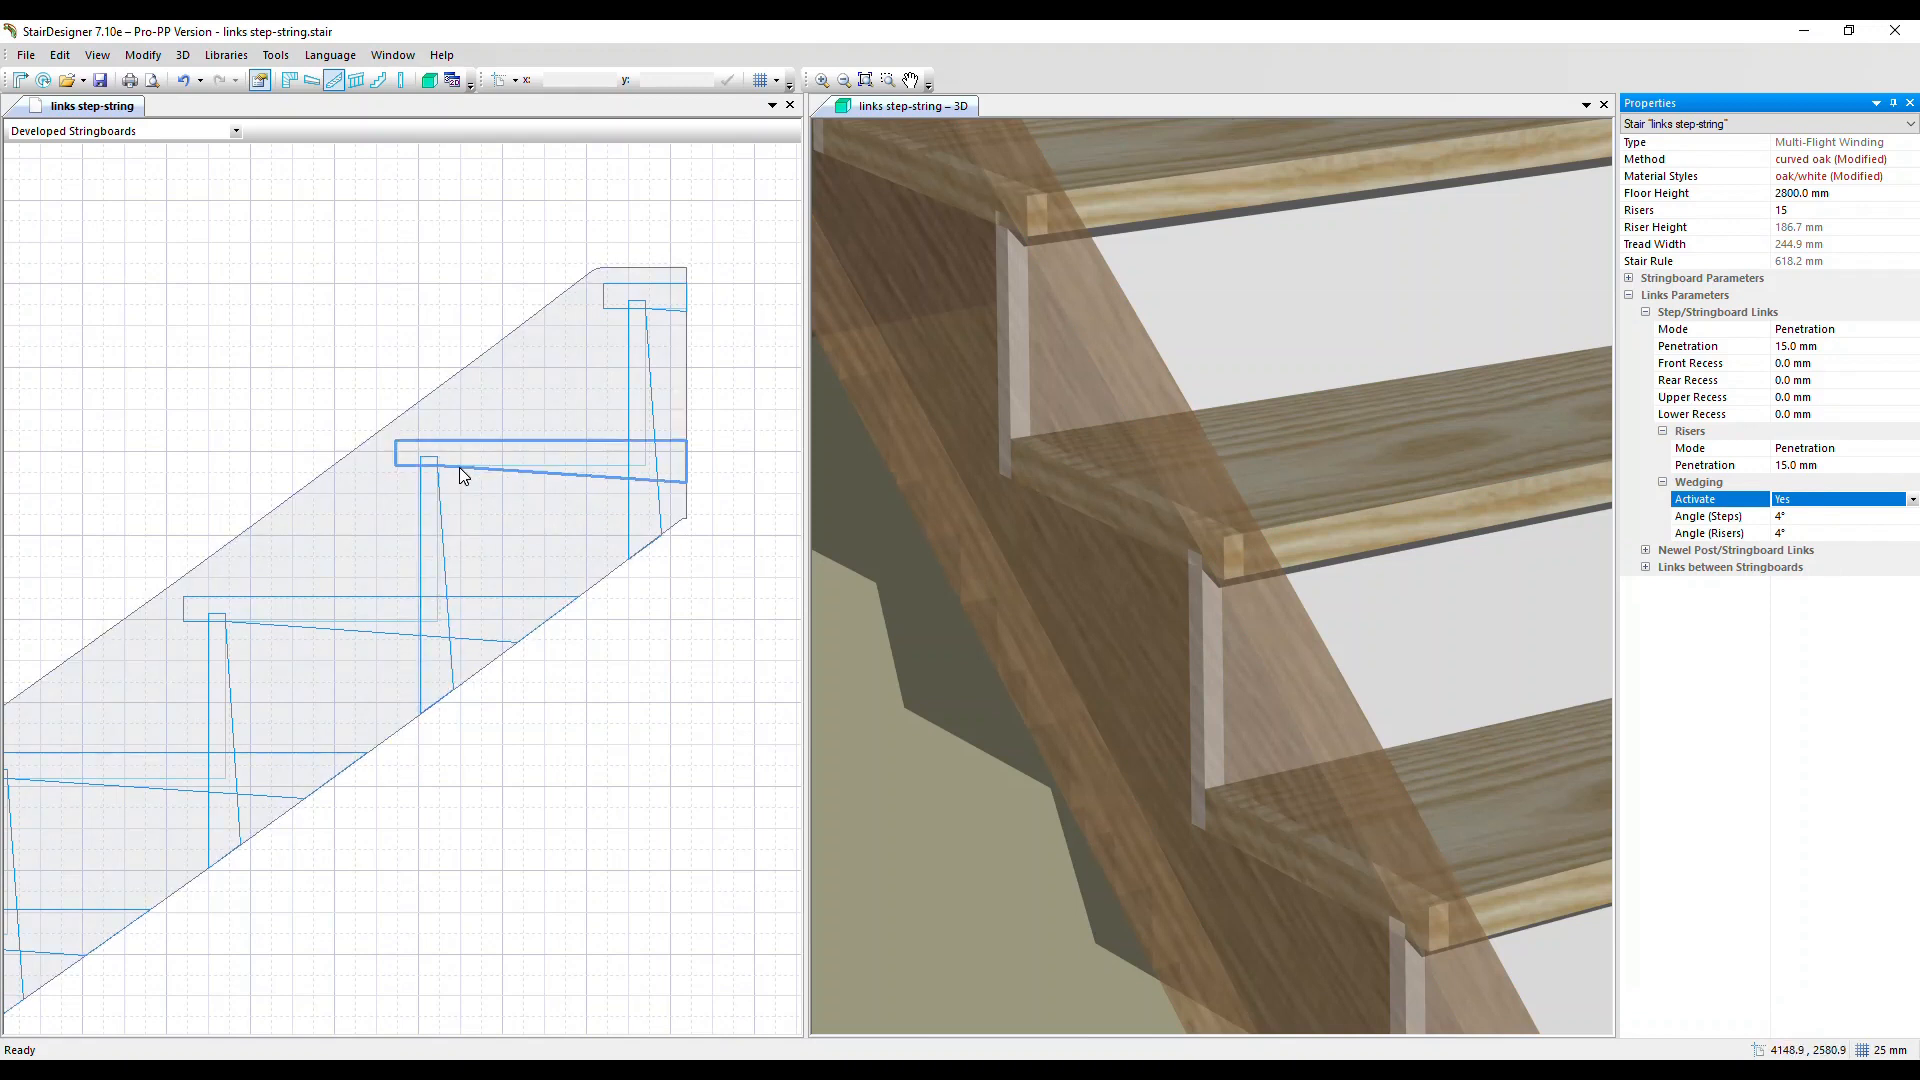
pyautogui.moveTo(686, 500)
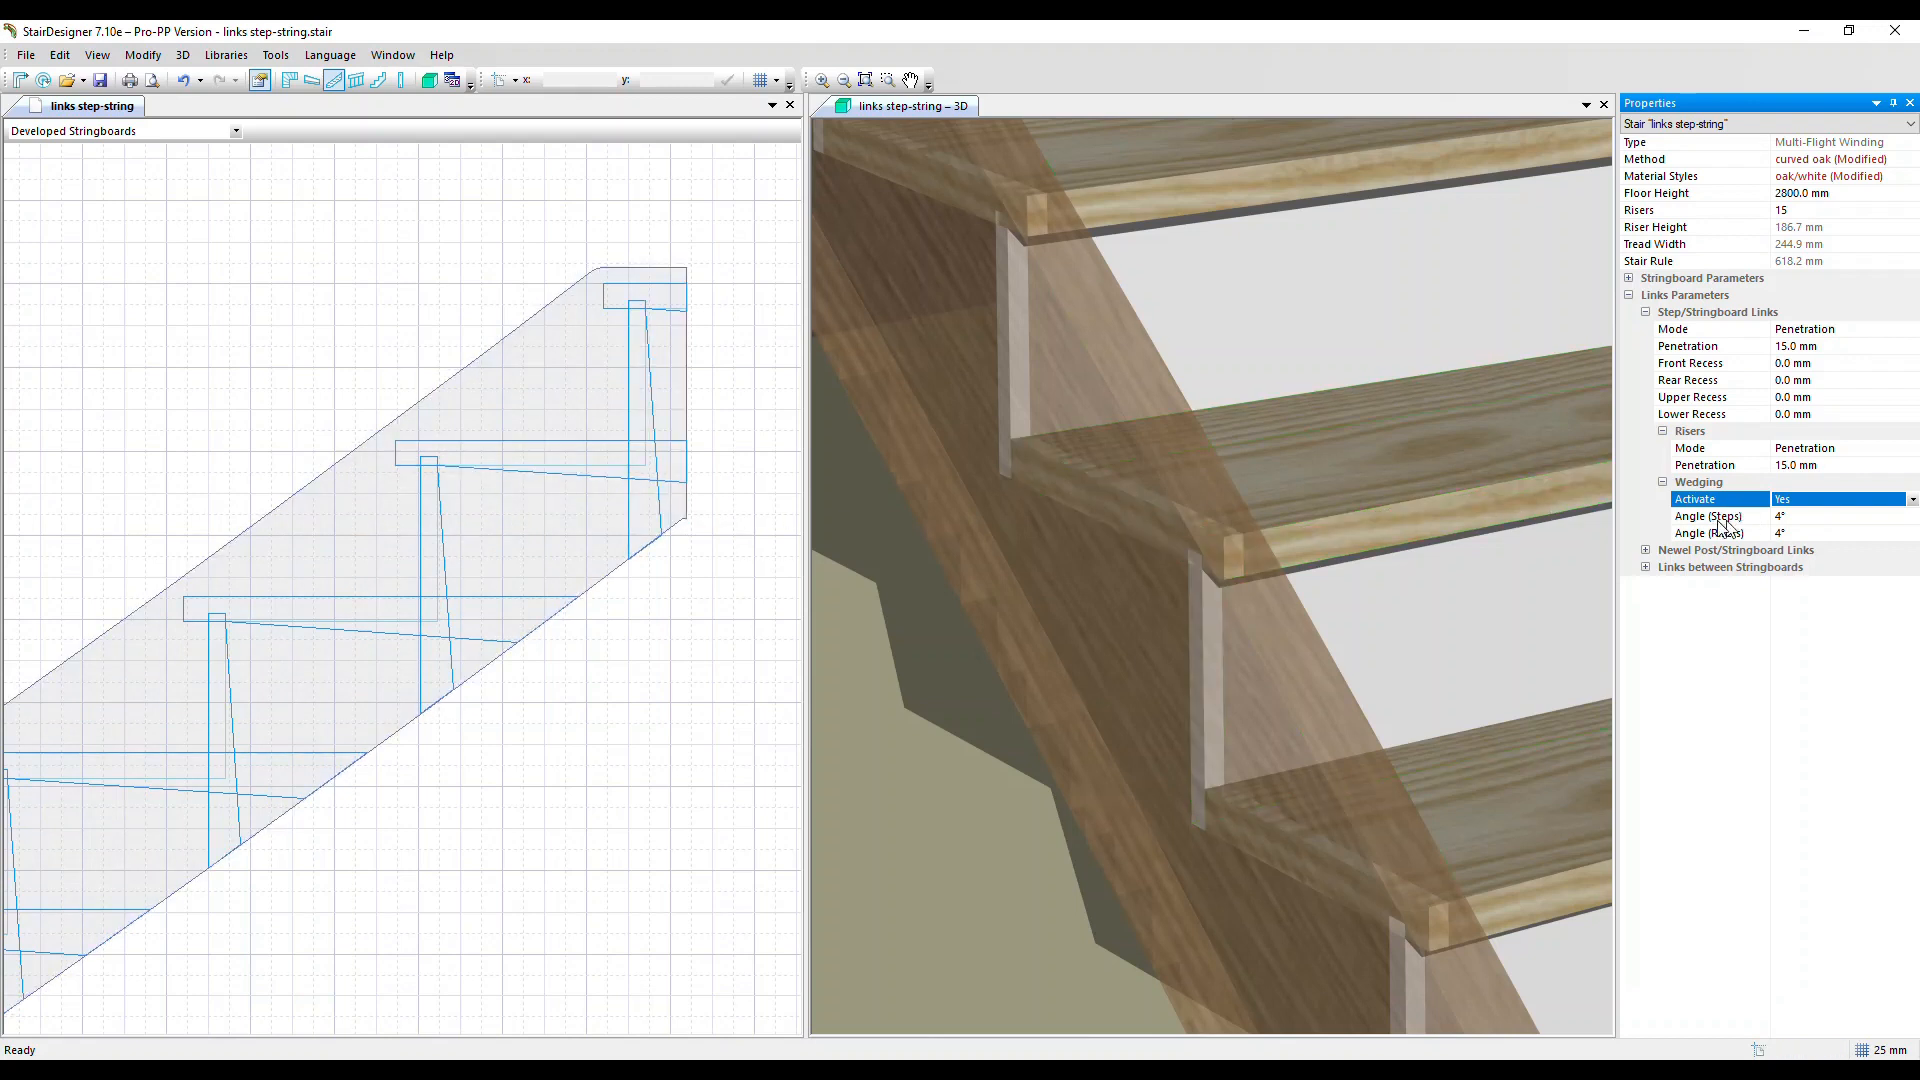
# Change the steps wedging angle to 8°.
pyautogui.click(1708, 516)
pyautogui.write('8')
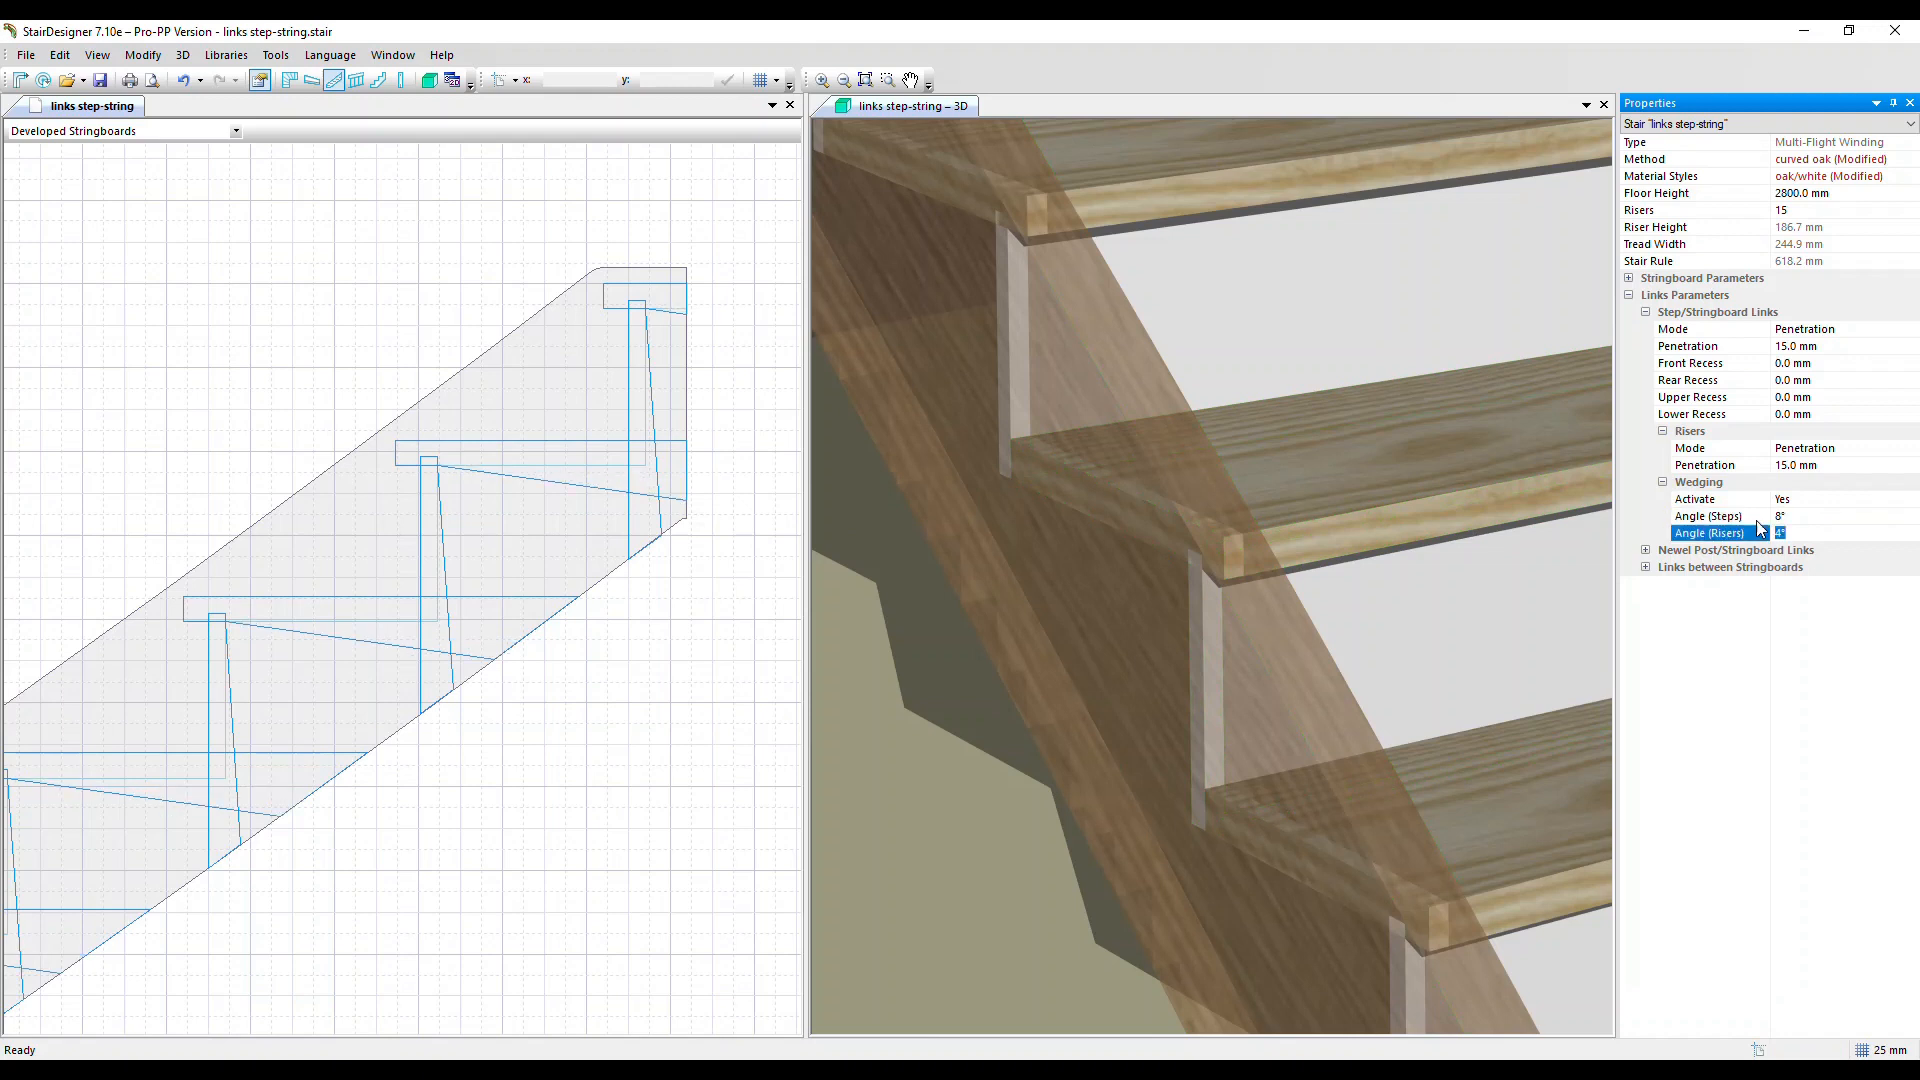
pyautogui.moveTo(1794, 518)
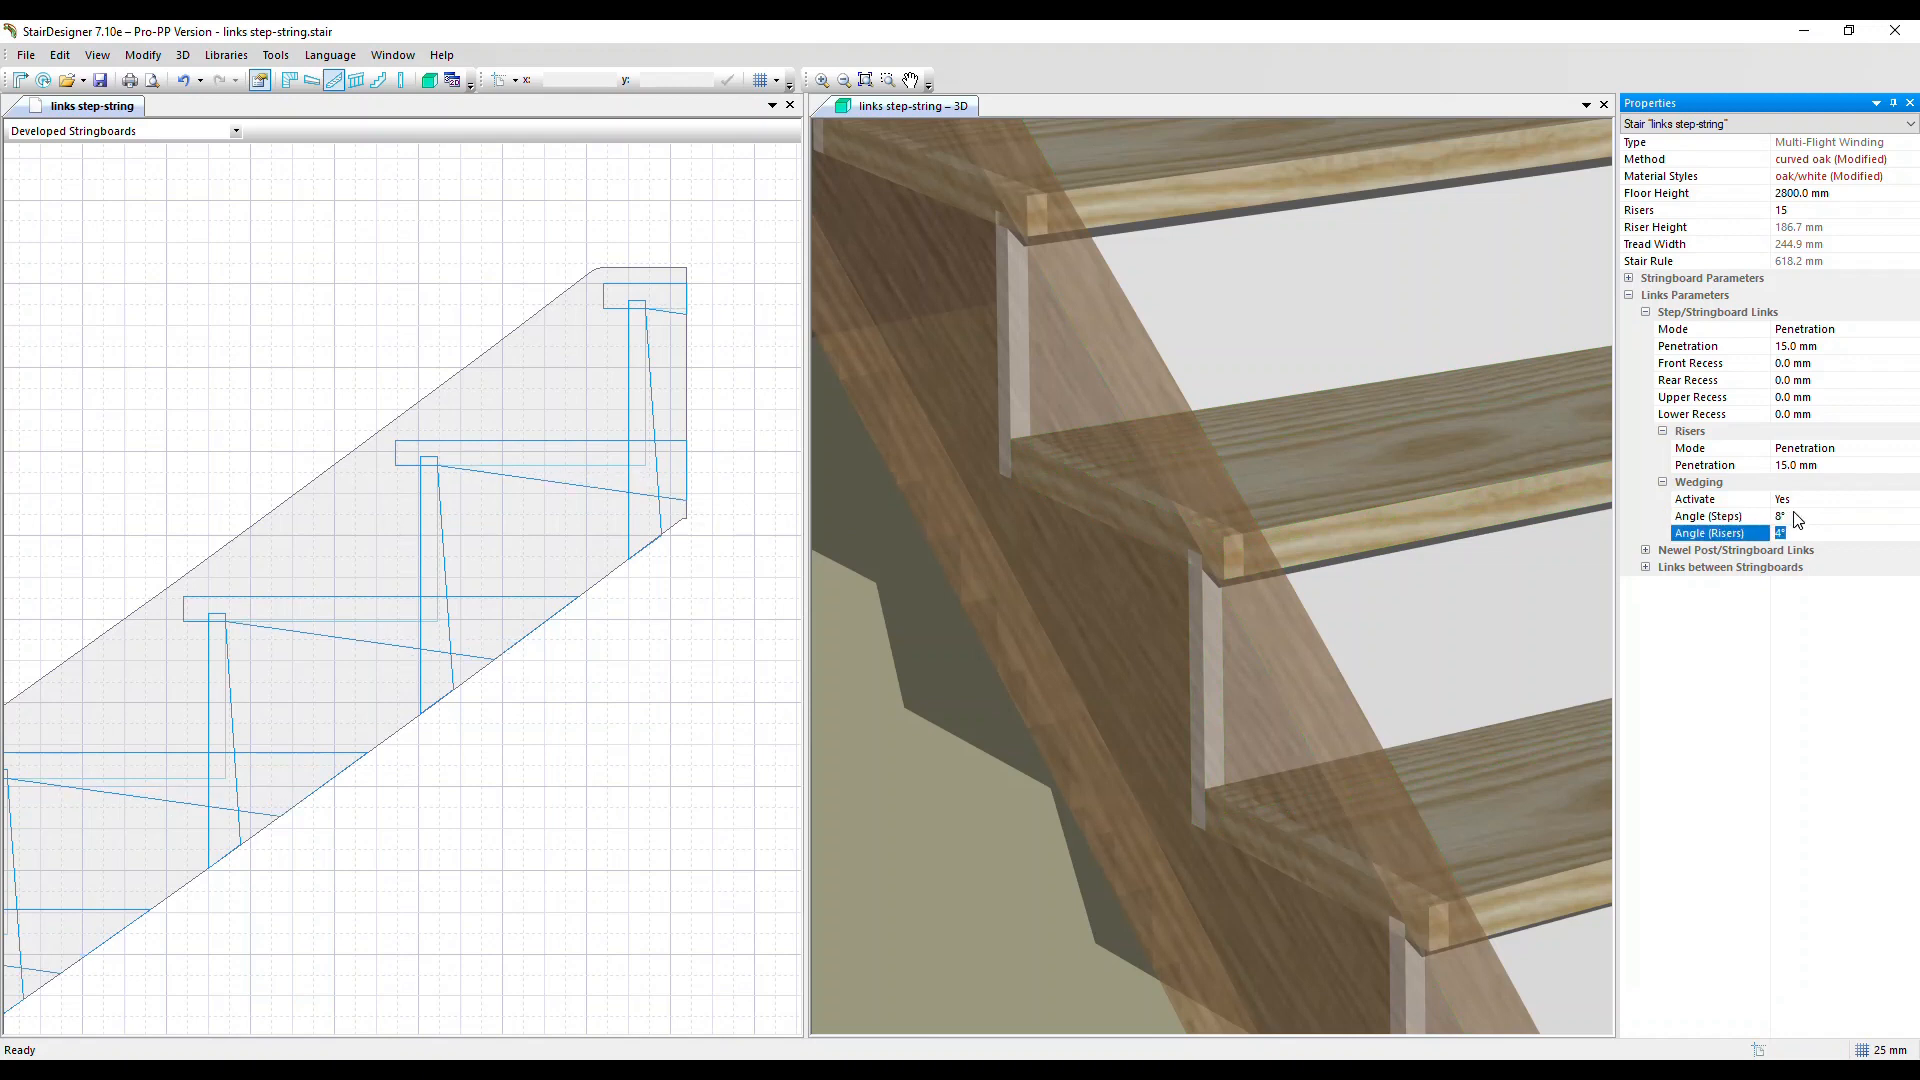